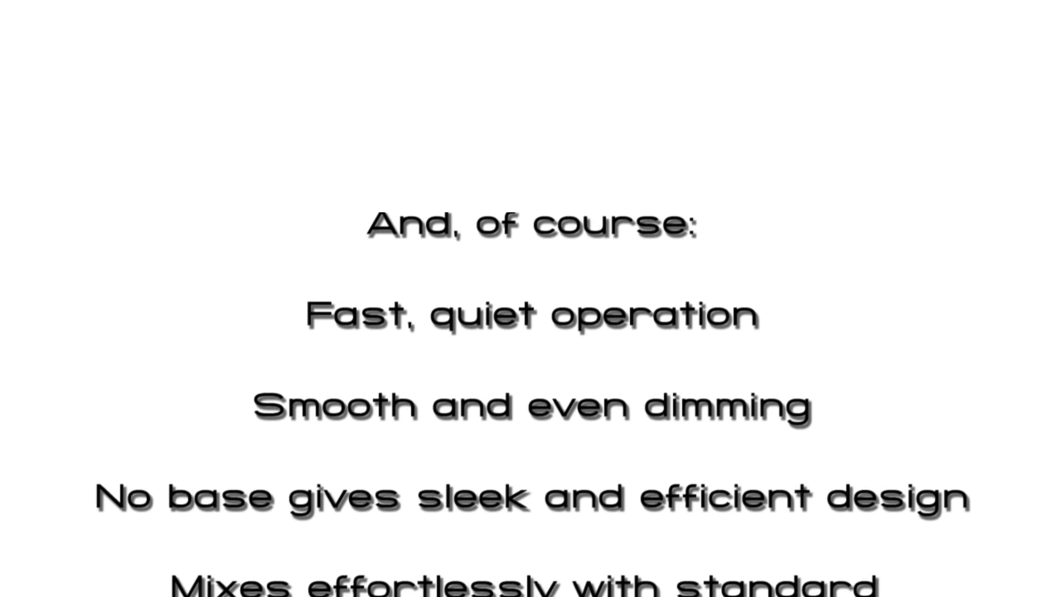
scroll(down, 3)
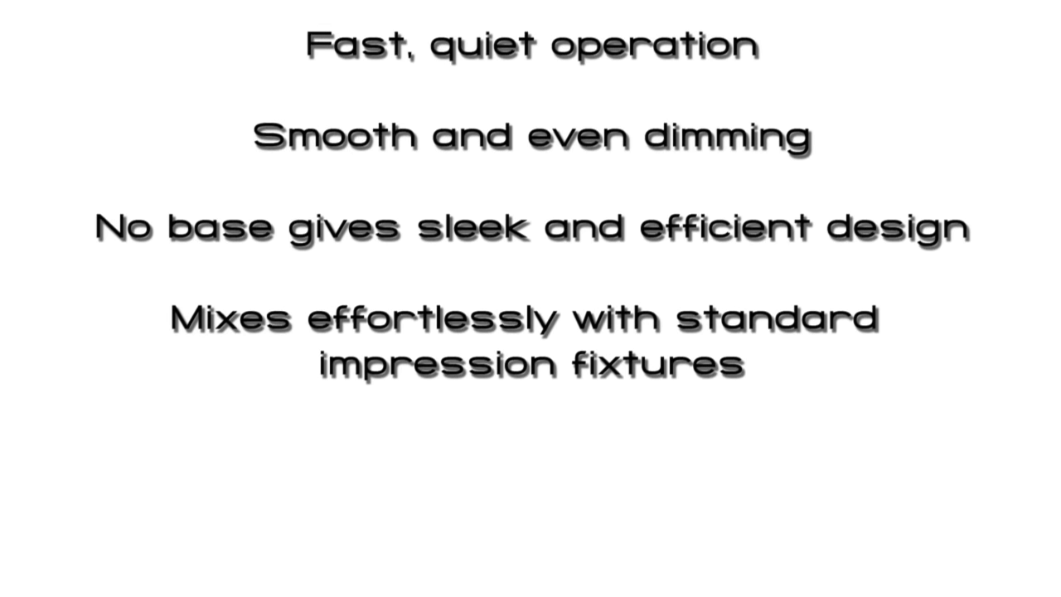
scroll(down, 3)
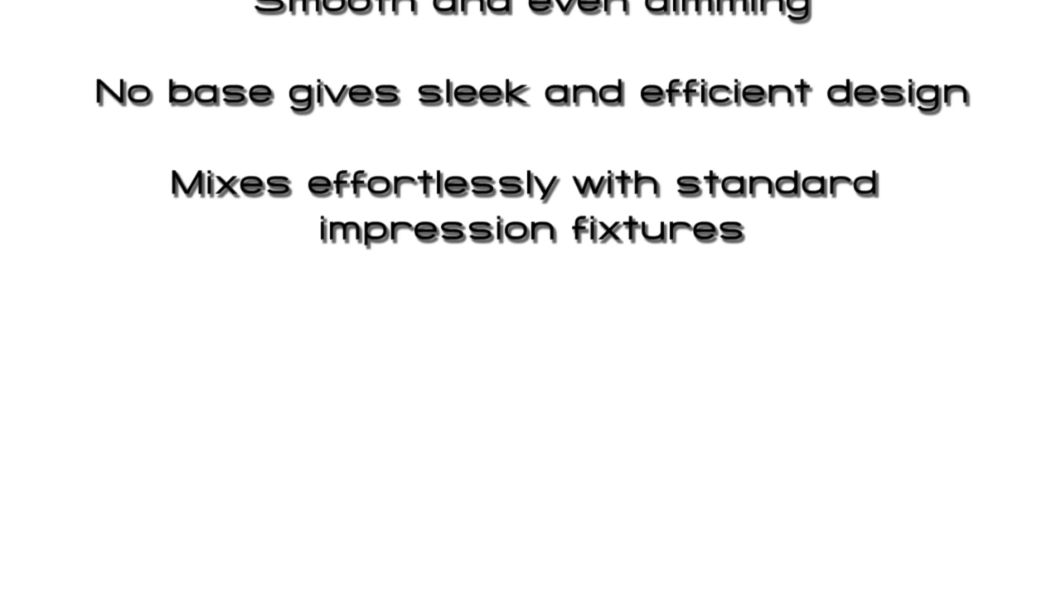